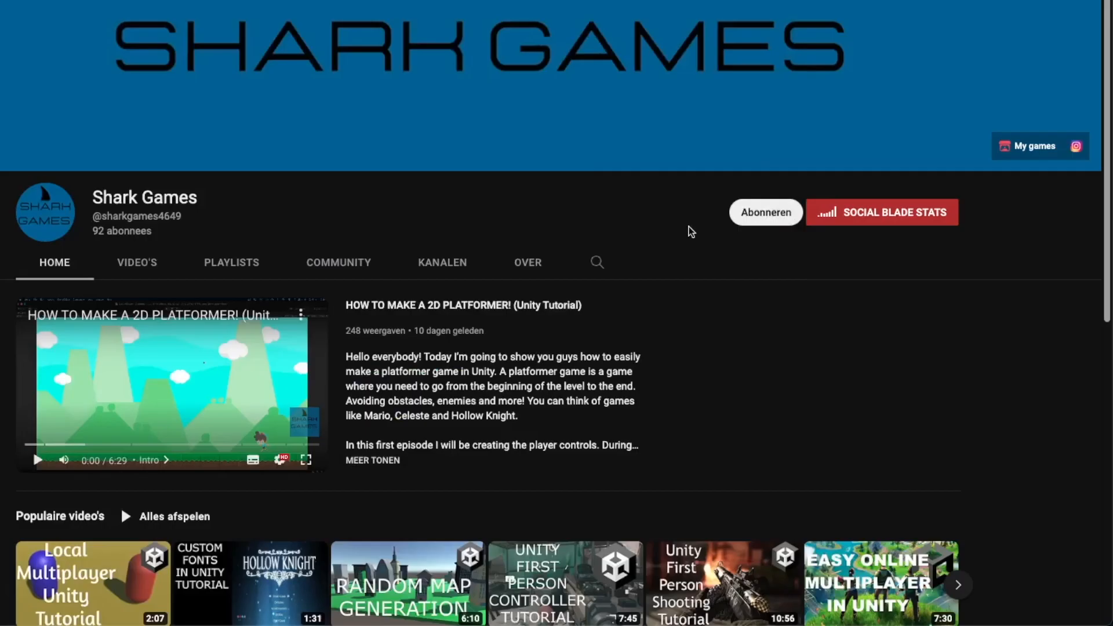
{"action": "mouse_move", "coordinate": [771, 214]}
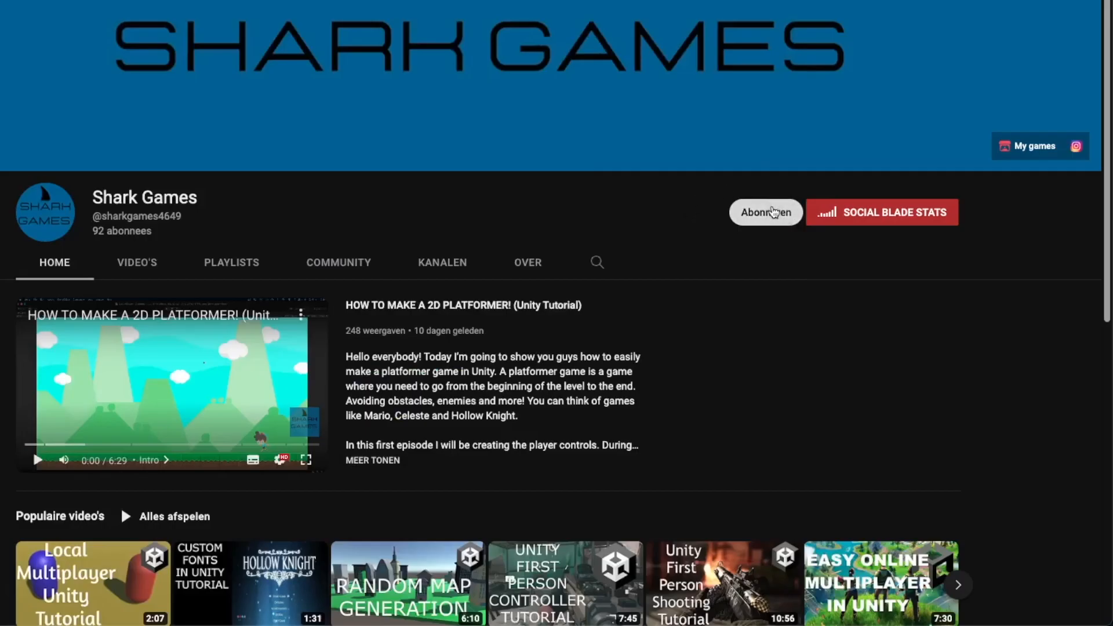
Switch from the game view to the scene view showing the whole level
{"action": "left_click", "coordinate": [765, 211]}
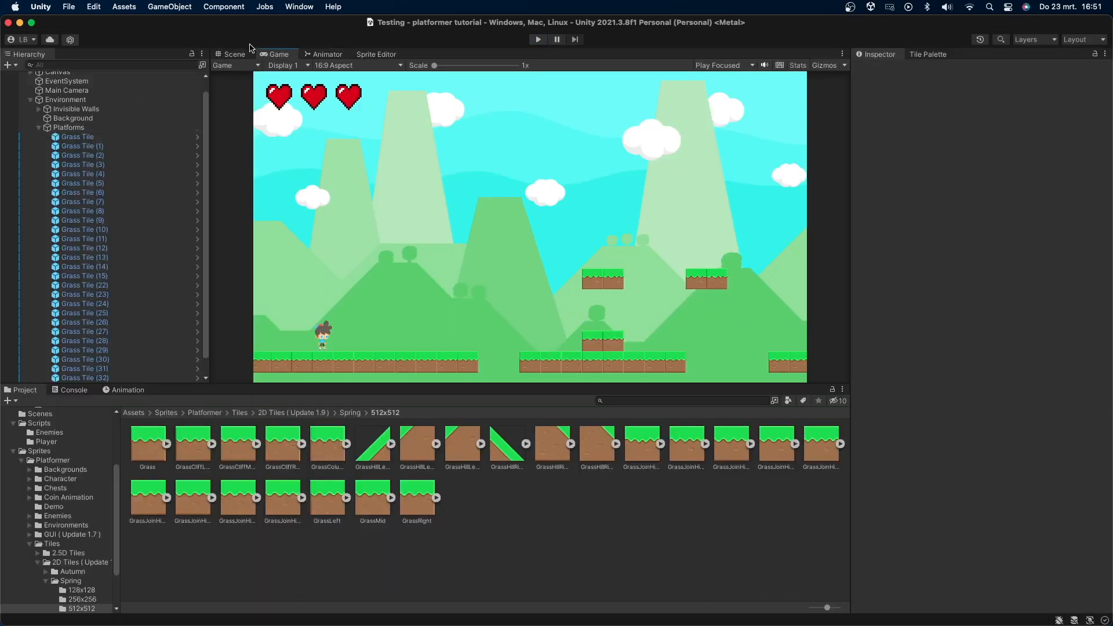
{"action": "left_click", "coordinate": [235, 55]}
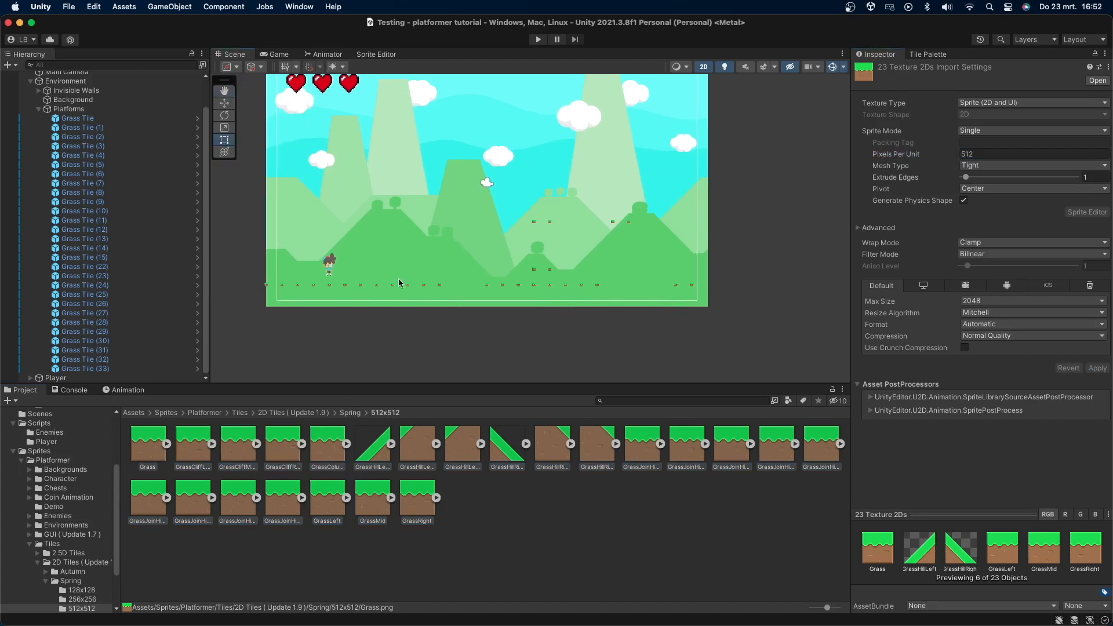
Create a new tile palette named Spring Palette from the Tile Palette window
{"action": "left_click", "coordinate": [298, 7]}
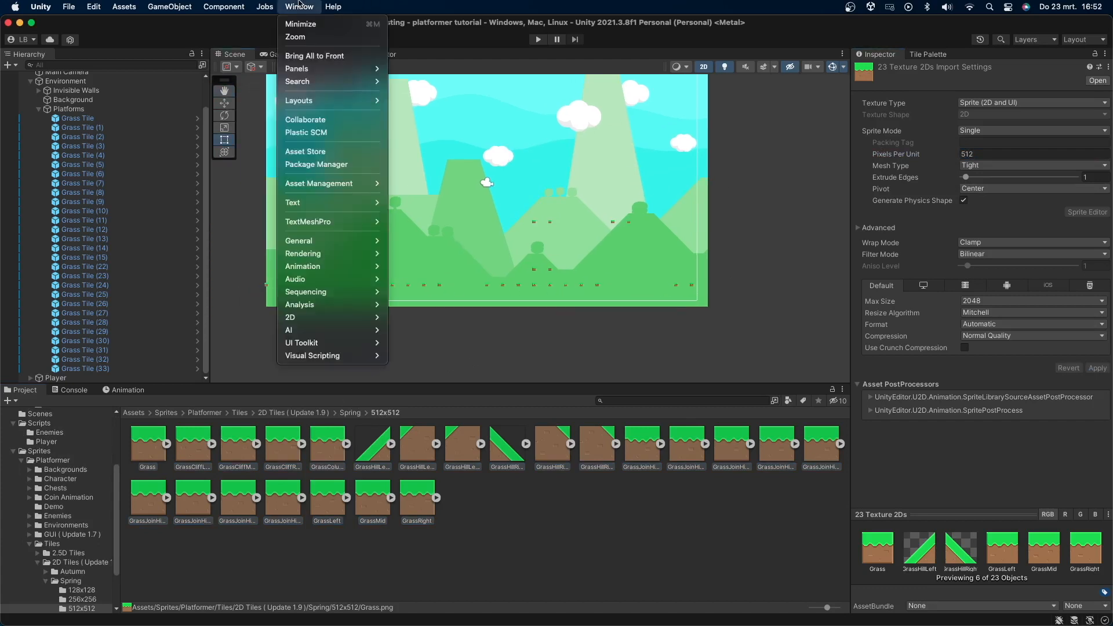
{"action": "mouse_move", "coordinate": [291, 316]}
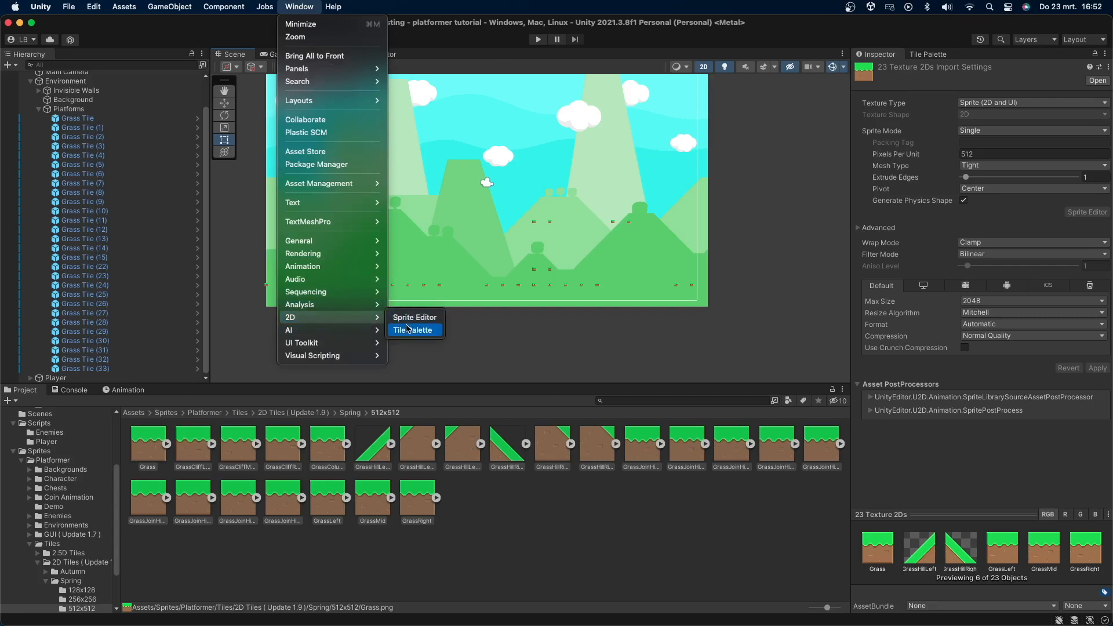
{"action": "left_click", "coordinate": [416, 329]}
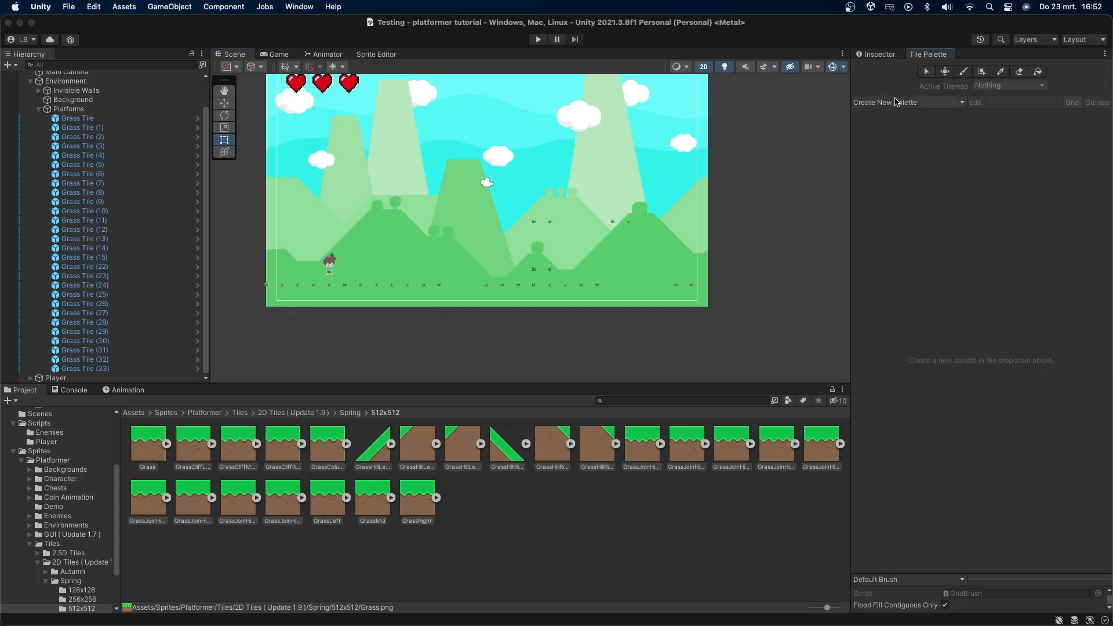
{"action": "left_click", "coordinate": [885, 102]}
{"action": "type", "text": "Spring Palette"}
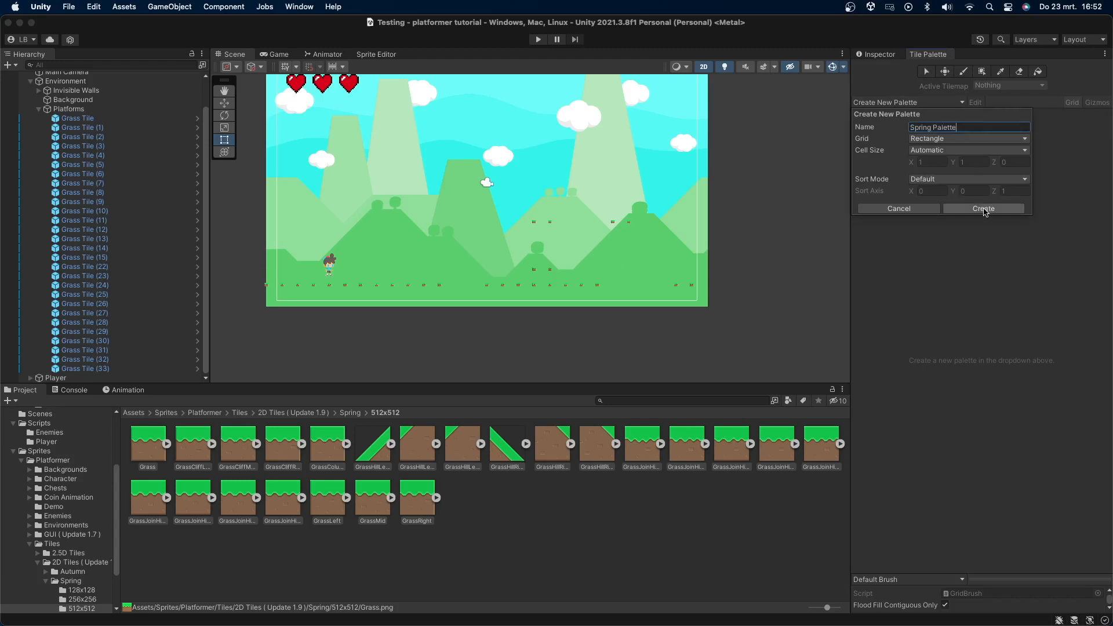
{"action": "left_click", "coordinate": [983, 208]}
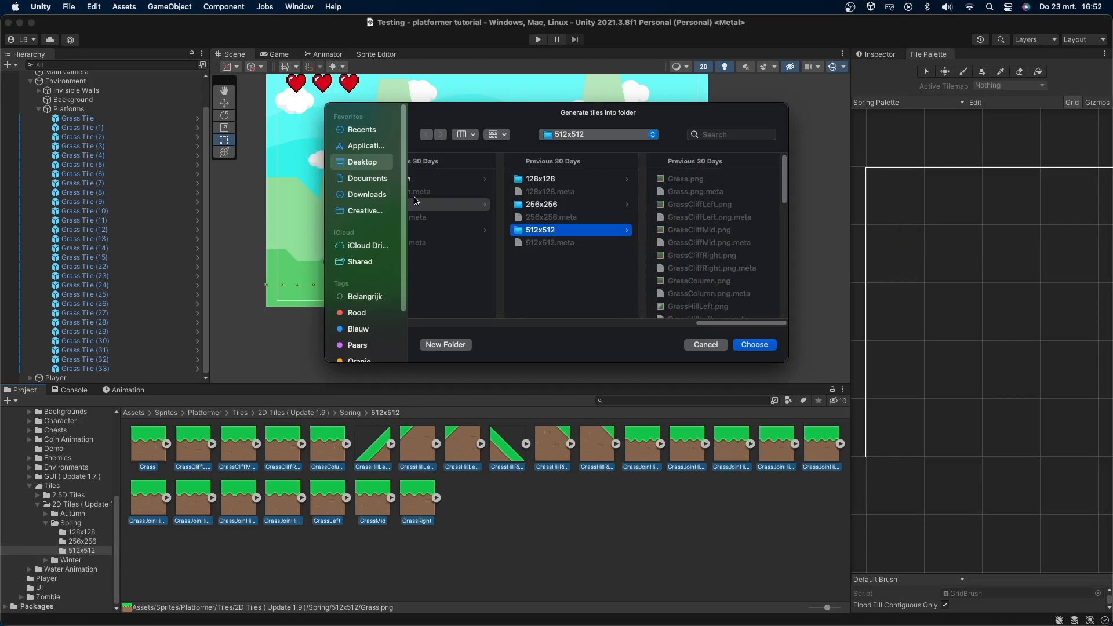
Generate the grass tiles into the Palettes/Tiles folder, filling the Spring Palette
{"action": "left_click", "coordinate": [426, 135]}
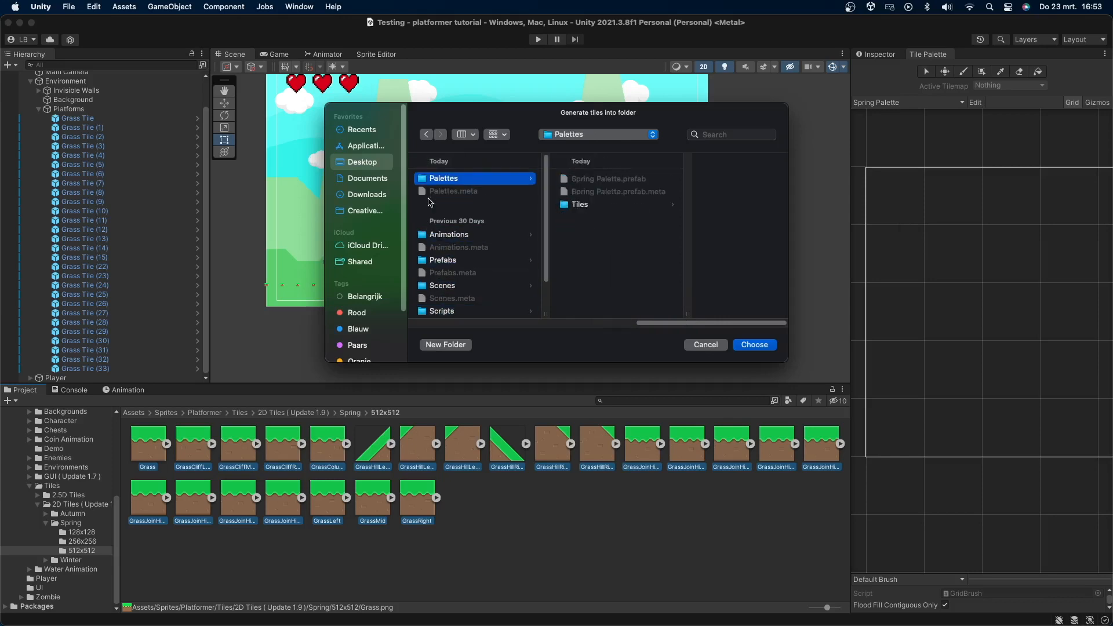
{"action": "double_click", "coordinate": [580, 204]}
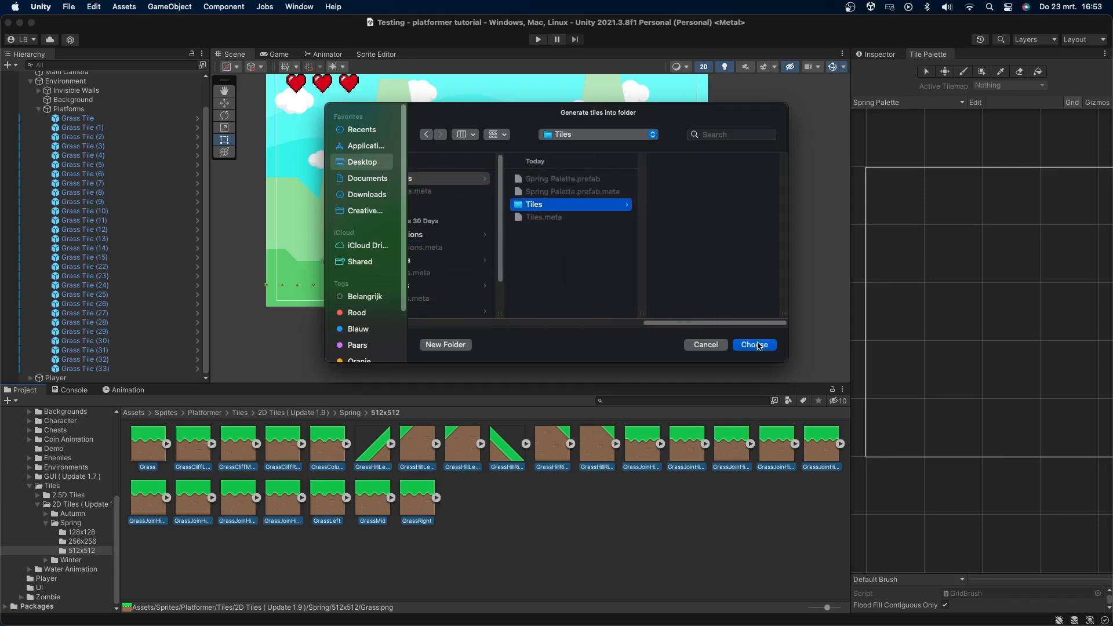
{"action": "left_click", "coordinate": [754, 344]}
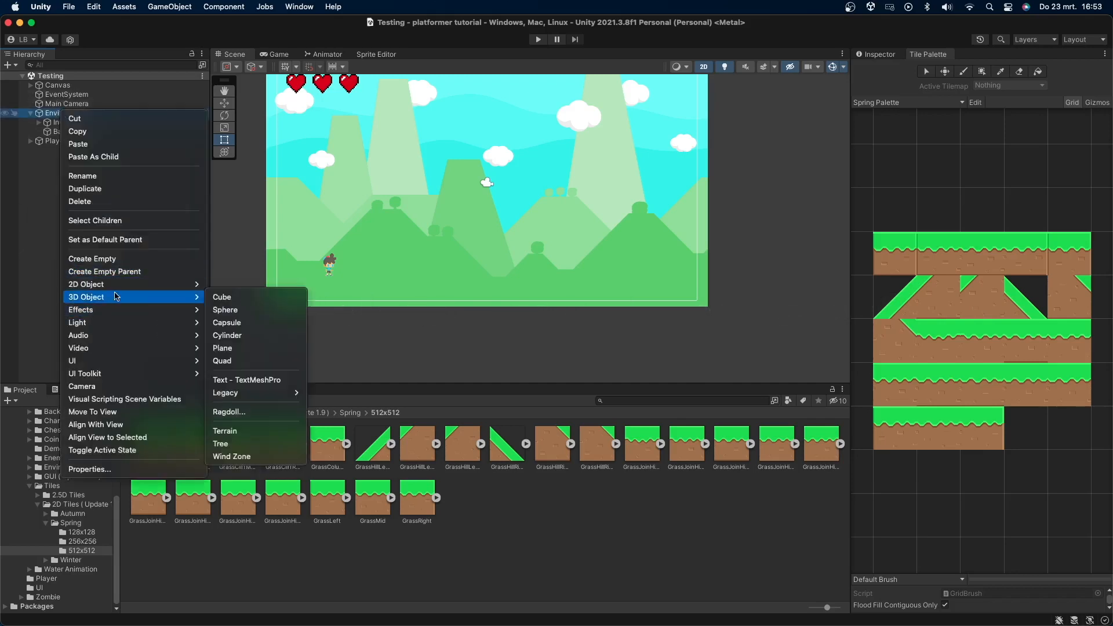
{"action": "mouse_move", "coordinate": [85, 284]}
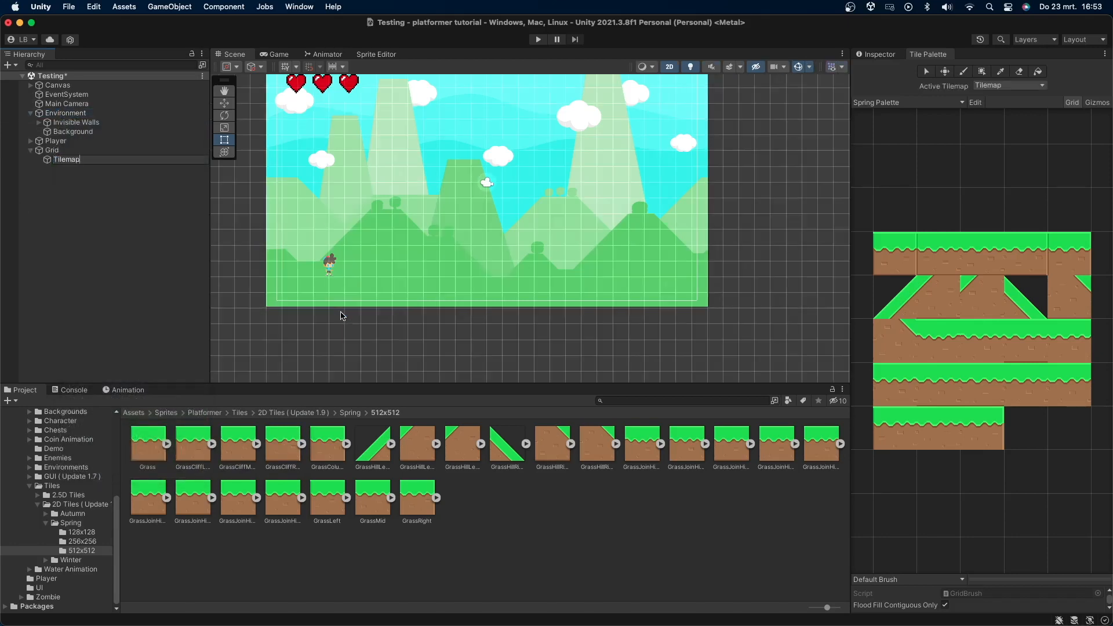
Nest the Grid with its Tilemap under Environment and select the Tilemap
{"action": "left_click", "coordinate": [66, 159]}
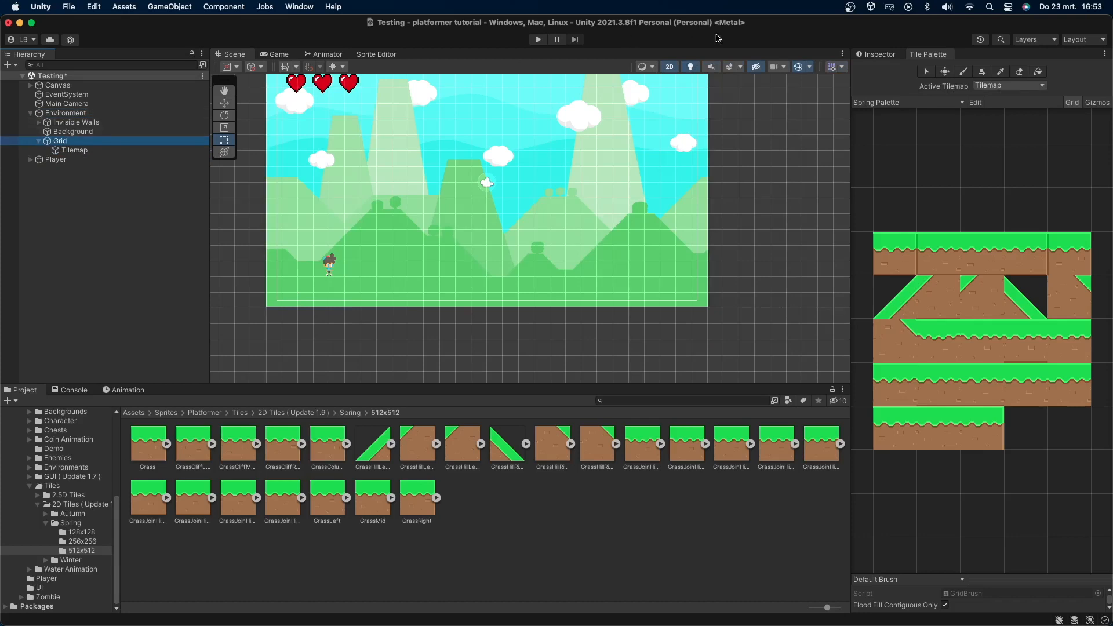
{"action": "left_click", "coordinate": [59, 141]}
{"action": "type", "text": "tilemap"}
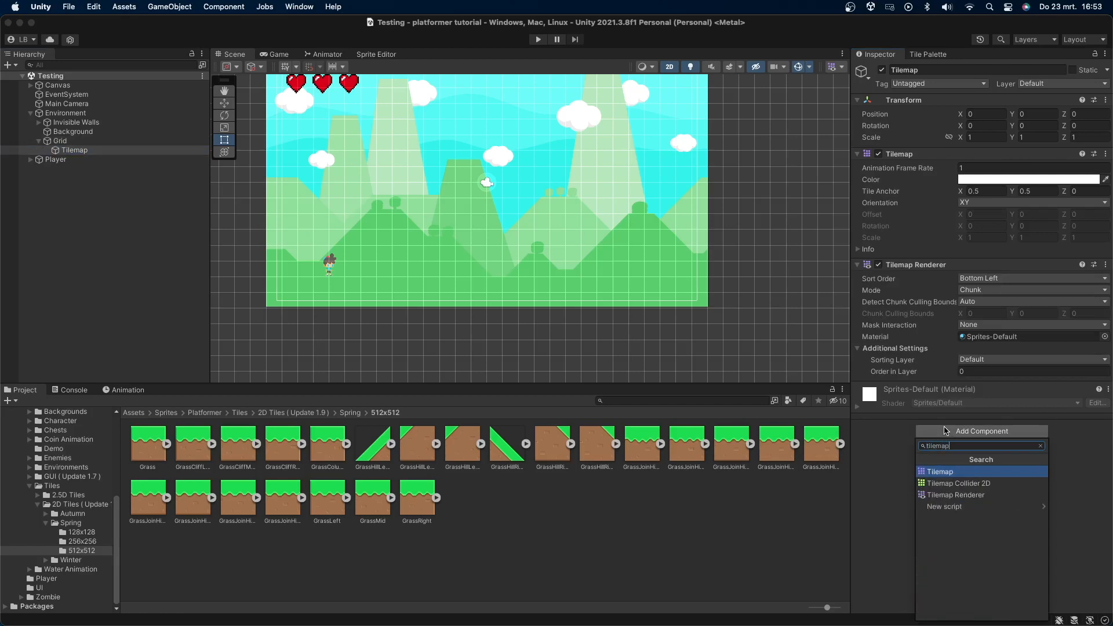
{"action": "left_click", "coordinate": [958, 482]}
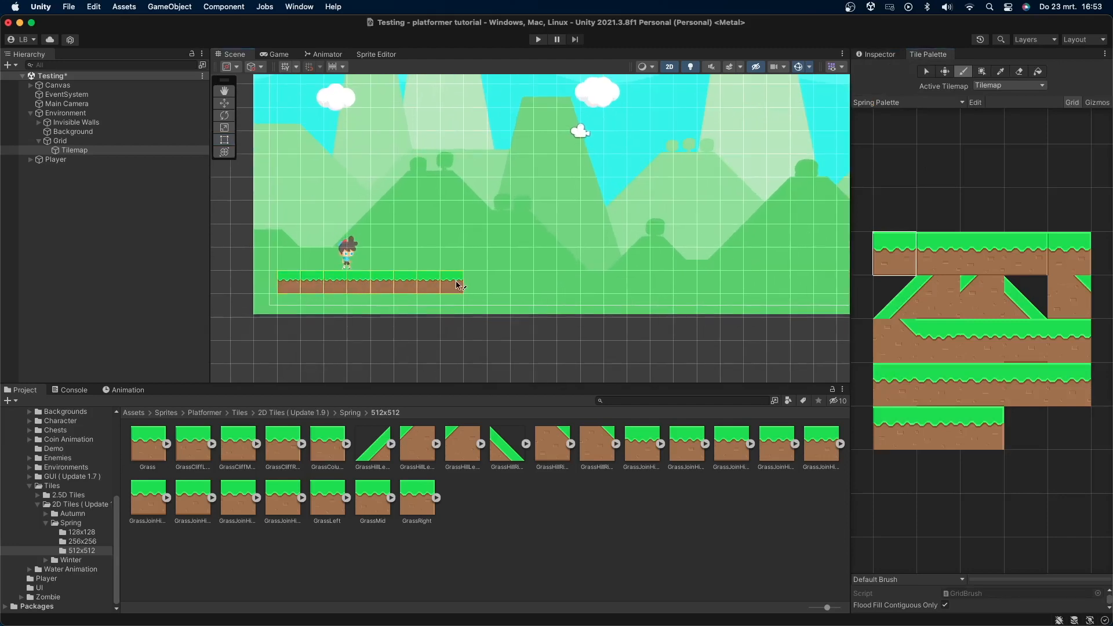
Paint a second grass platform to the right and a raised grass block above it
{"action": "left_click", "coordinate": [474, 214]}
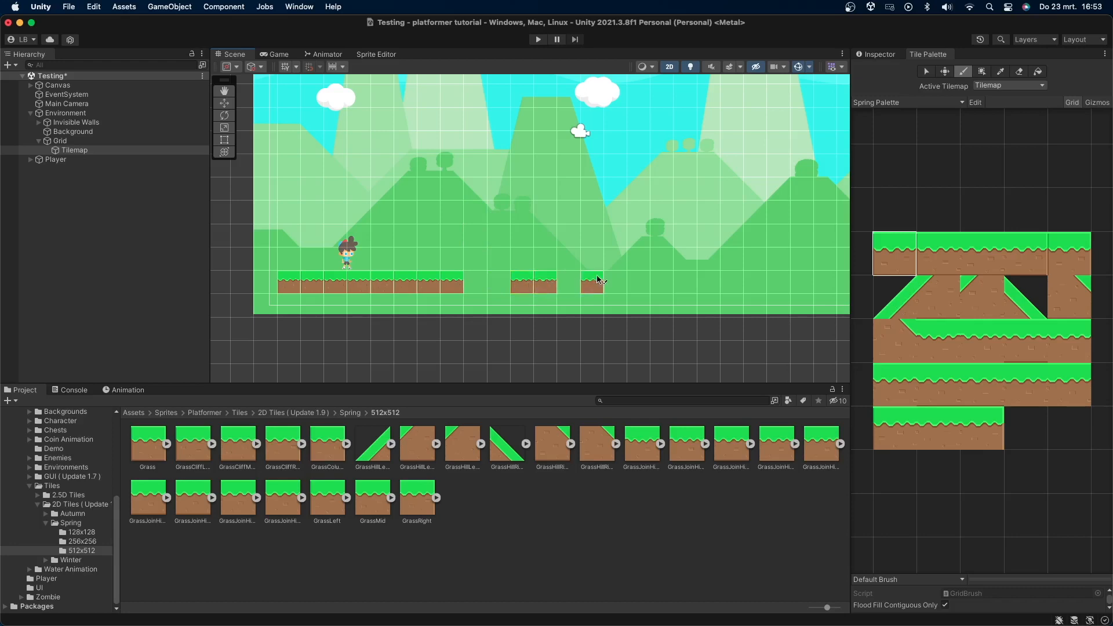
{"action": "left_click", "coordinate": [569, 258]}
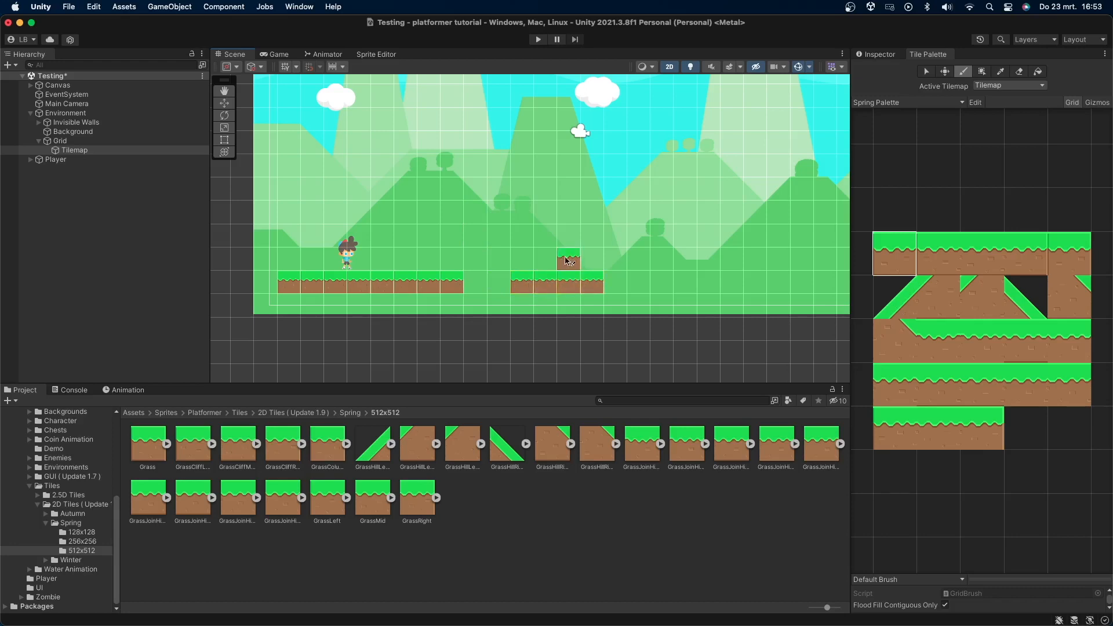
{"action": "left_click", "coordinate": [638, 207]}
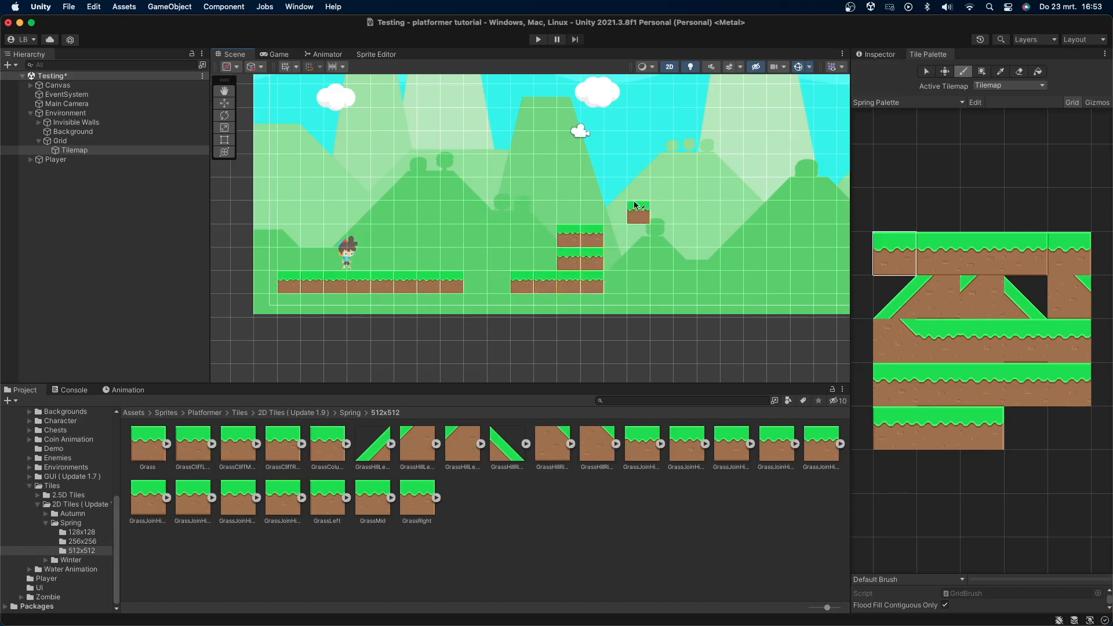